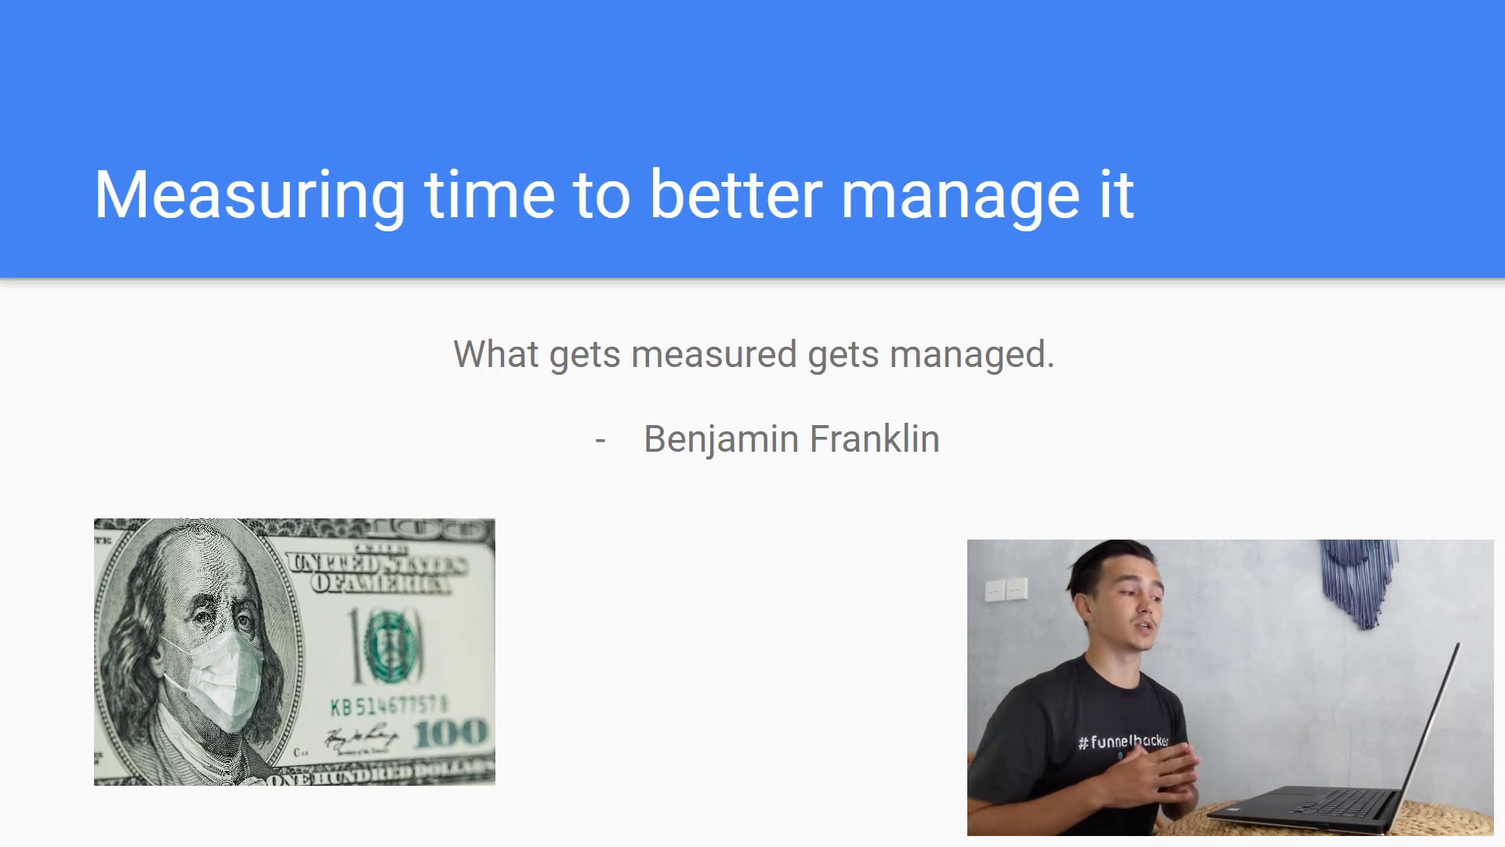
- Open the Productivity report and switch the date range to Apr 19–25, 2020
drag(154, 317, 188, 485)
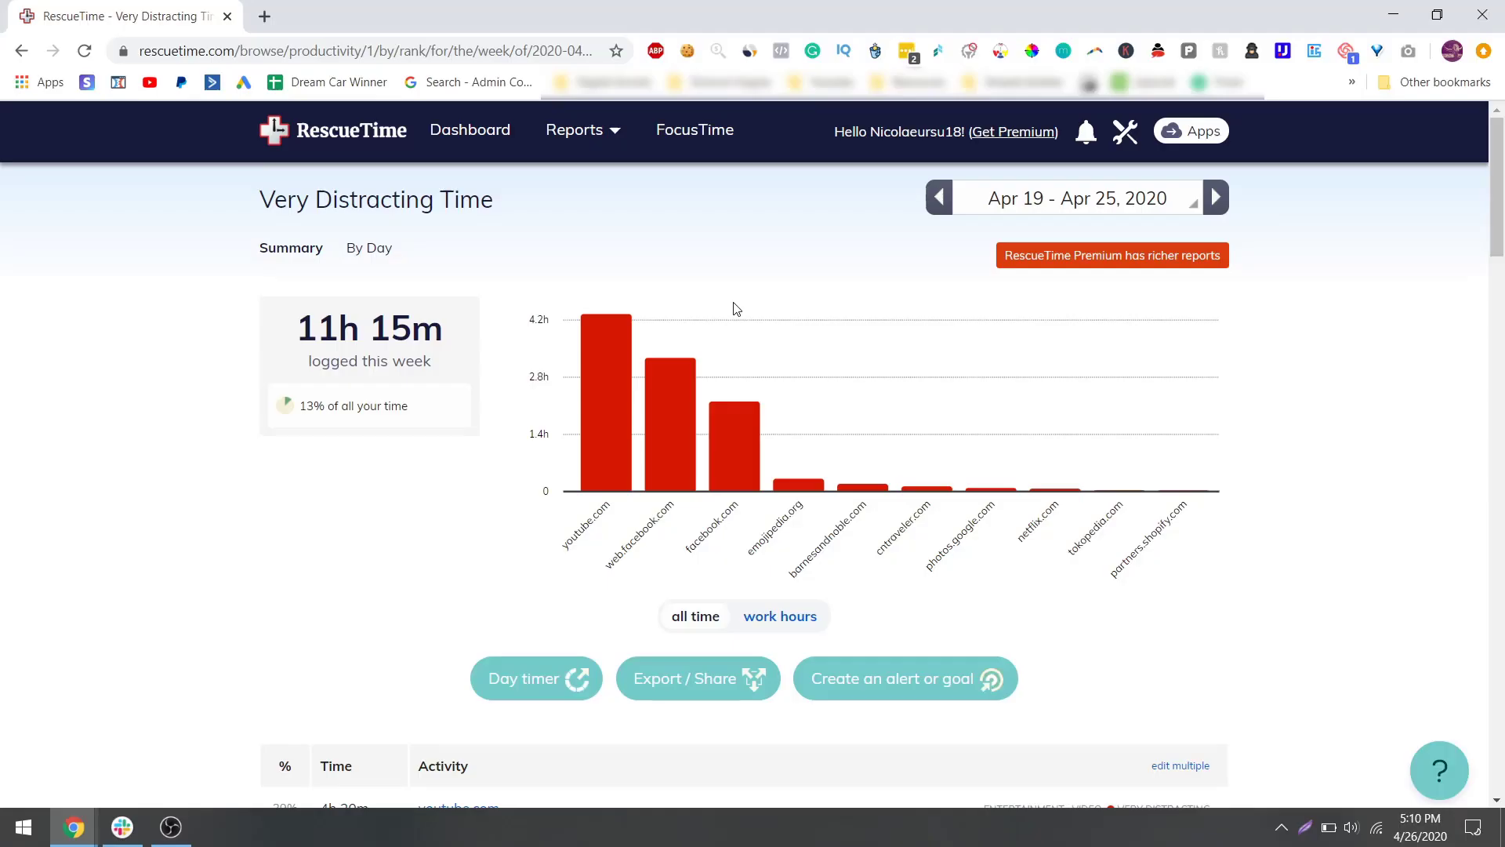
mouse_move(769, 356)
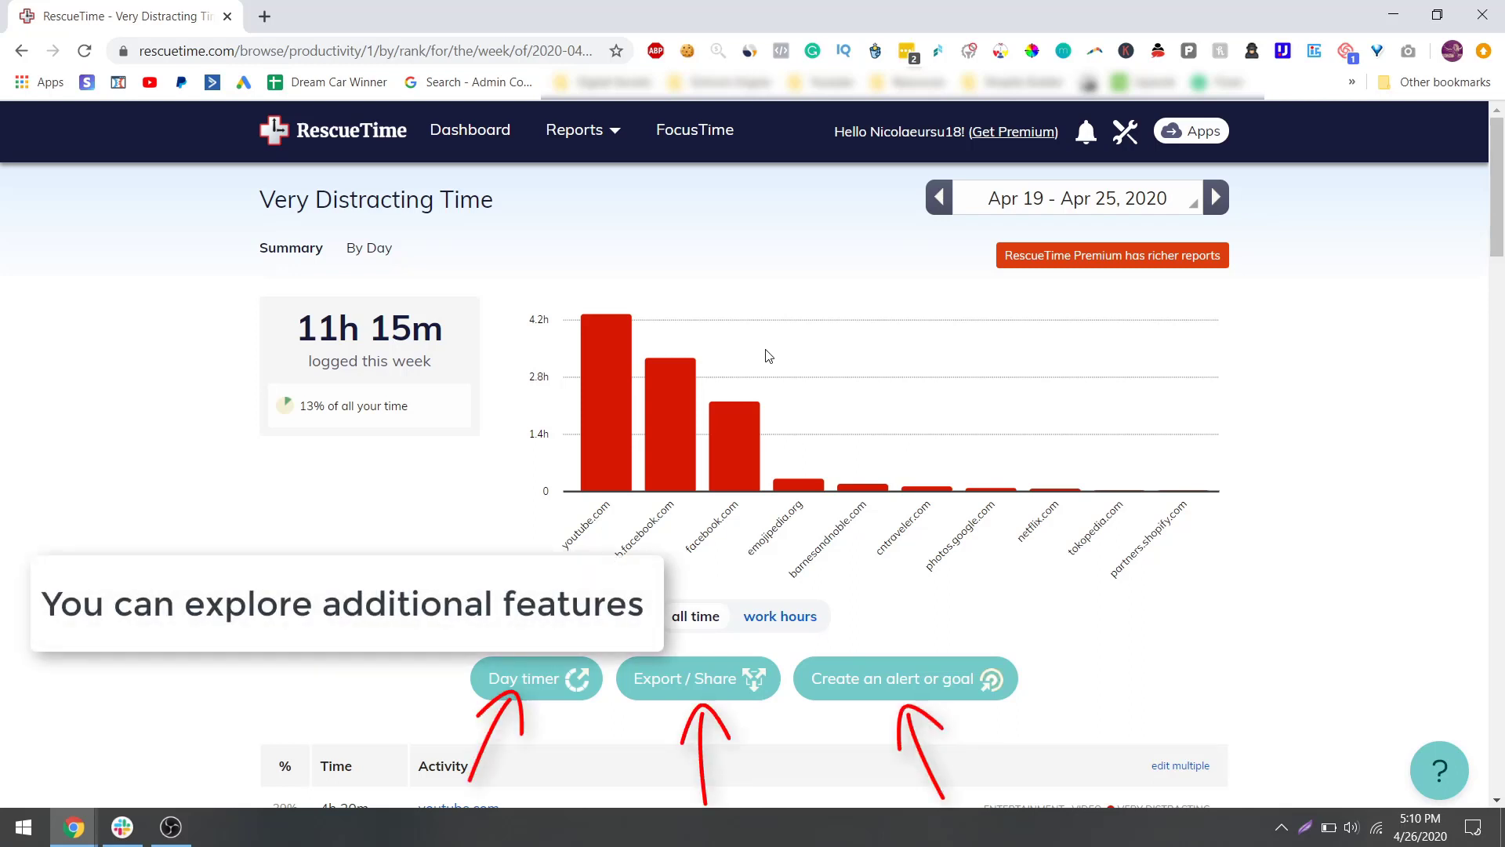
mouse_move(503, 145)
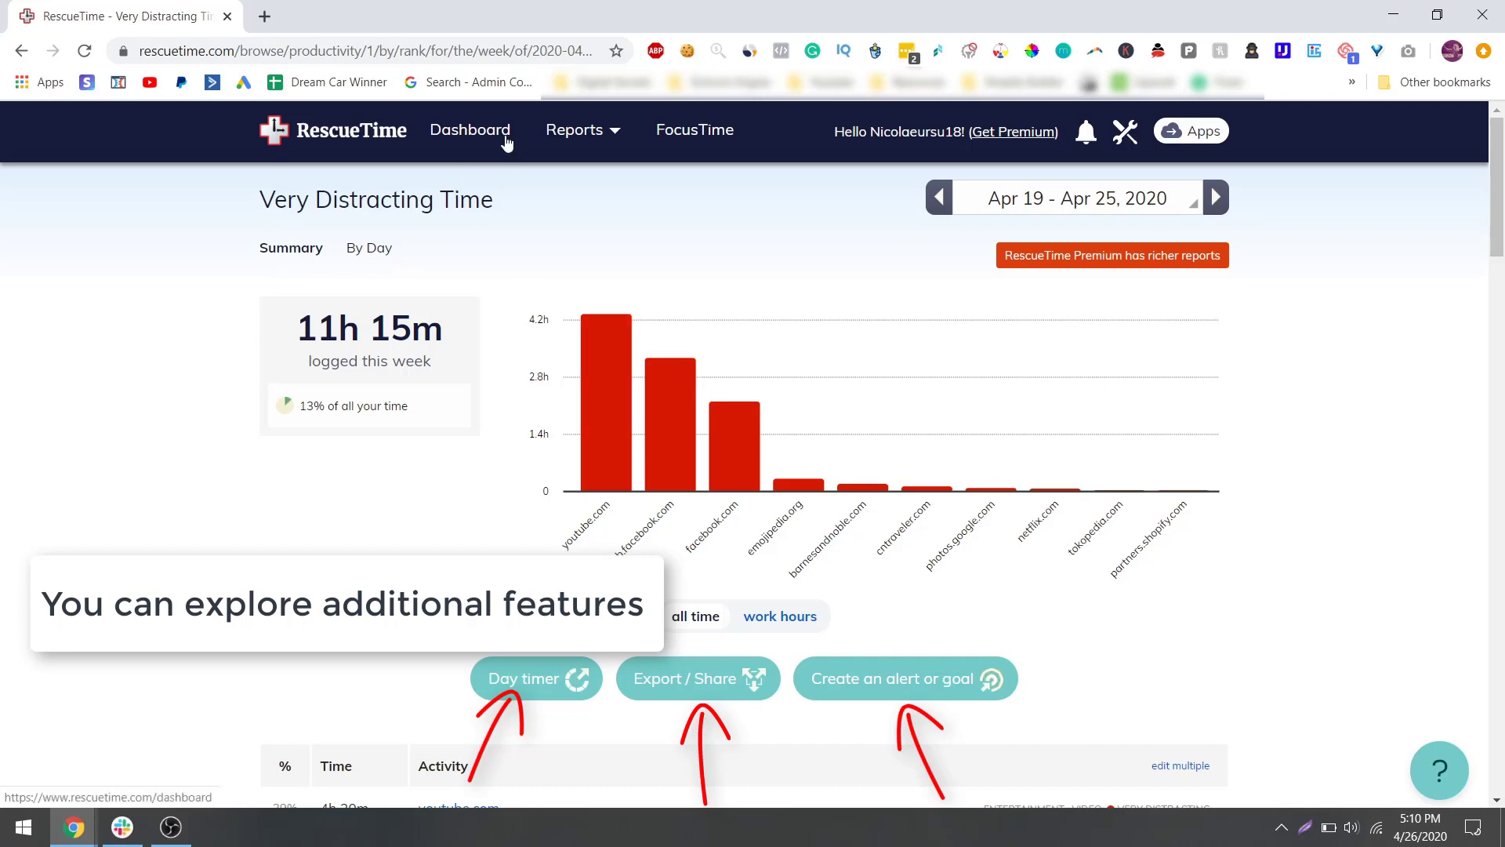
click(574, 129)
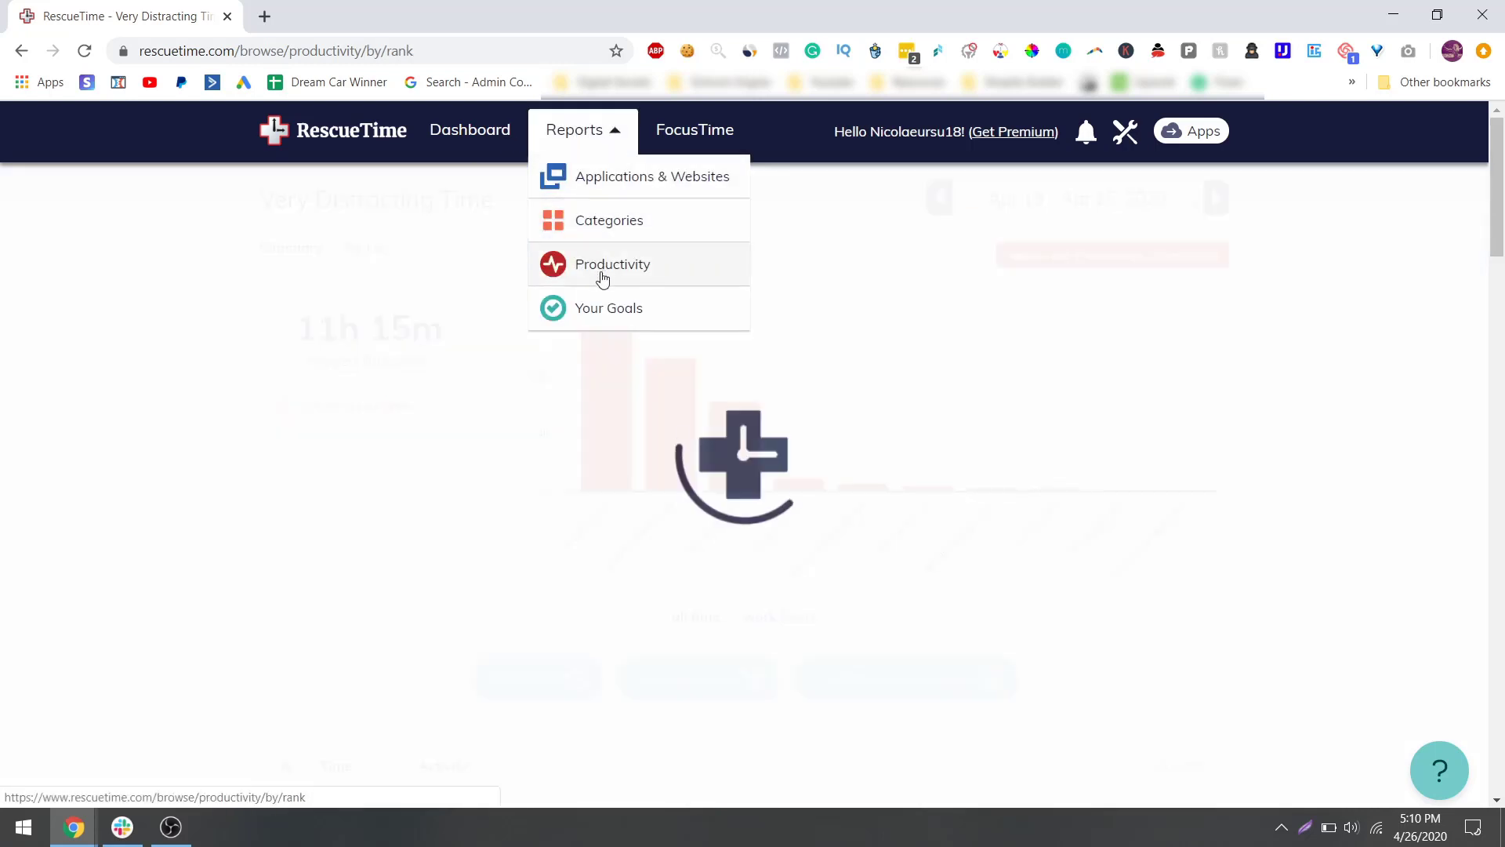
click(613, 264)
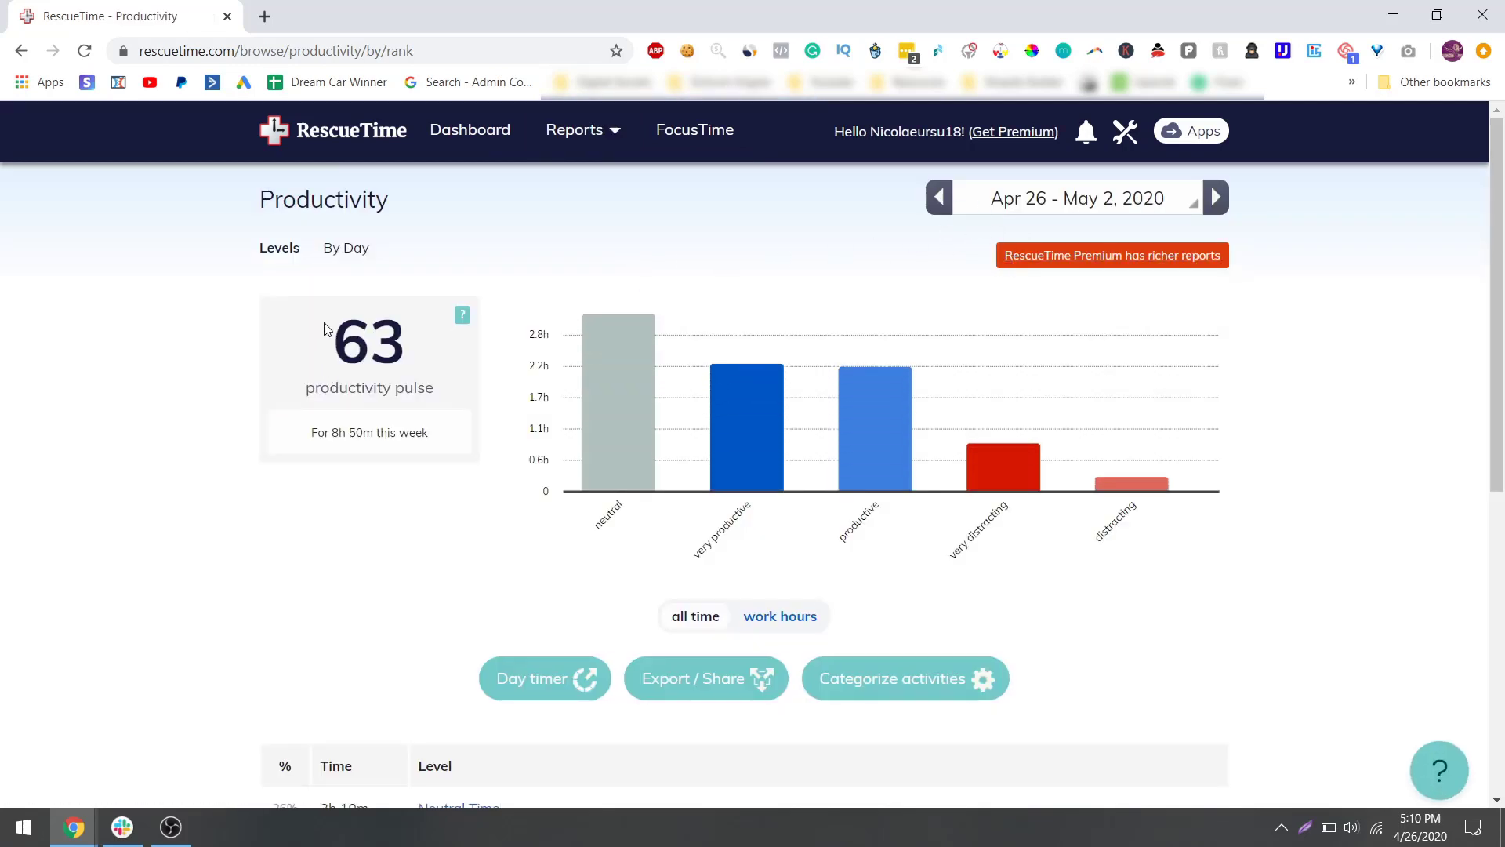
mouse_move(310, 354)
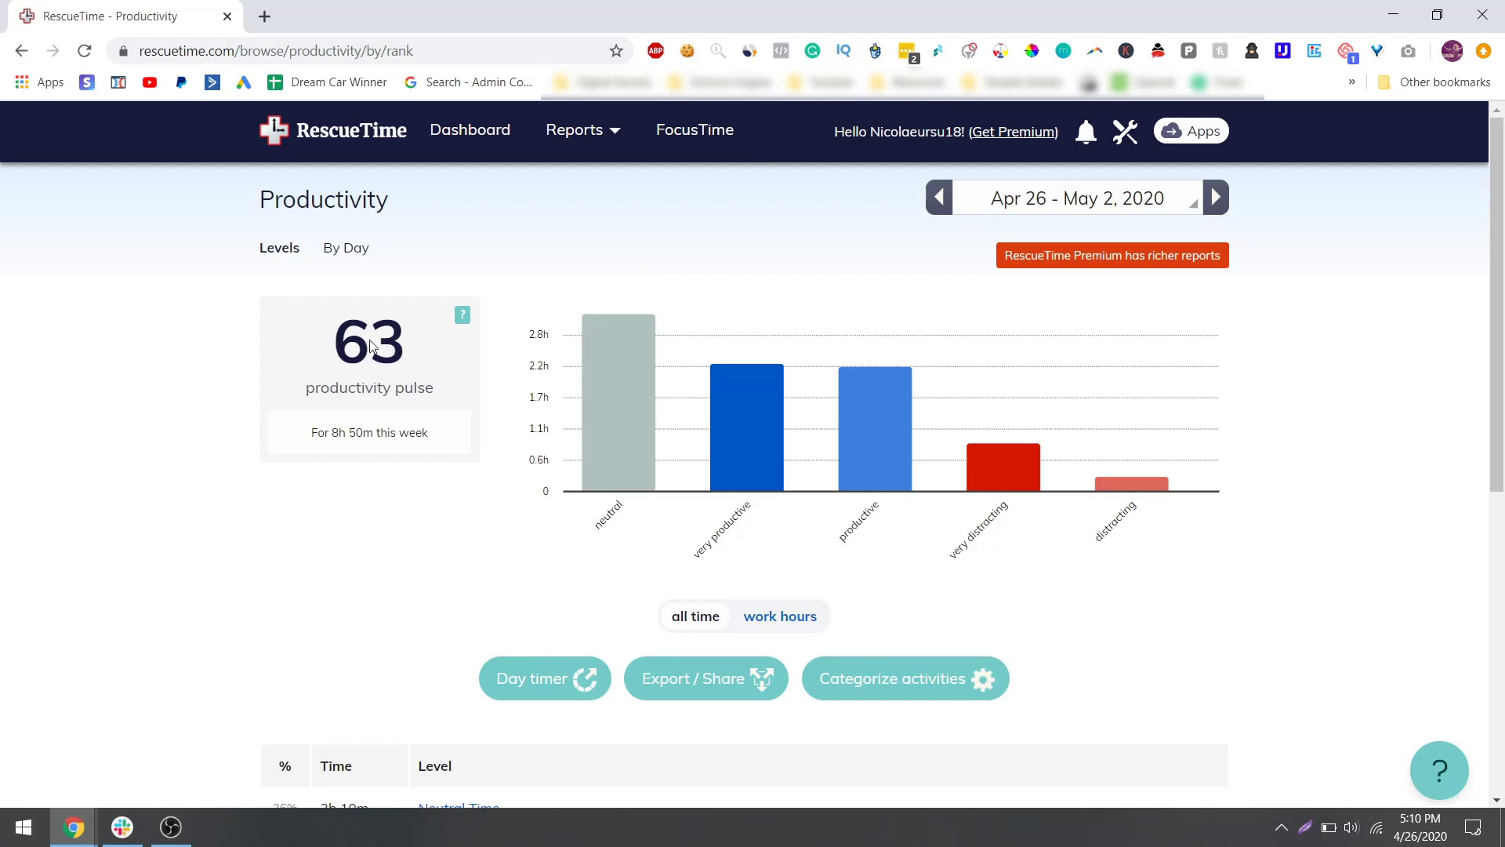
double_click(370, 341)
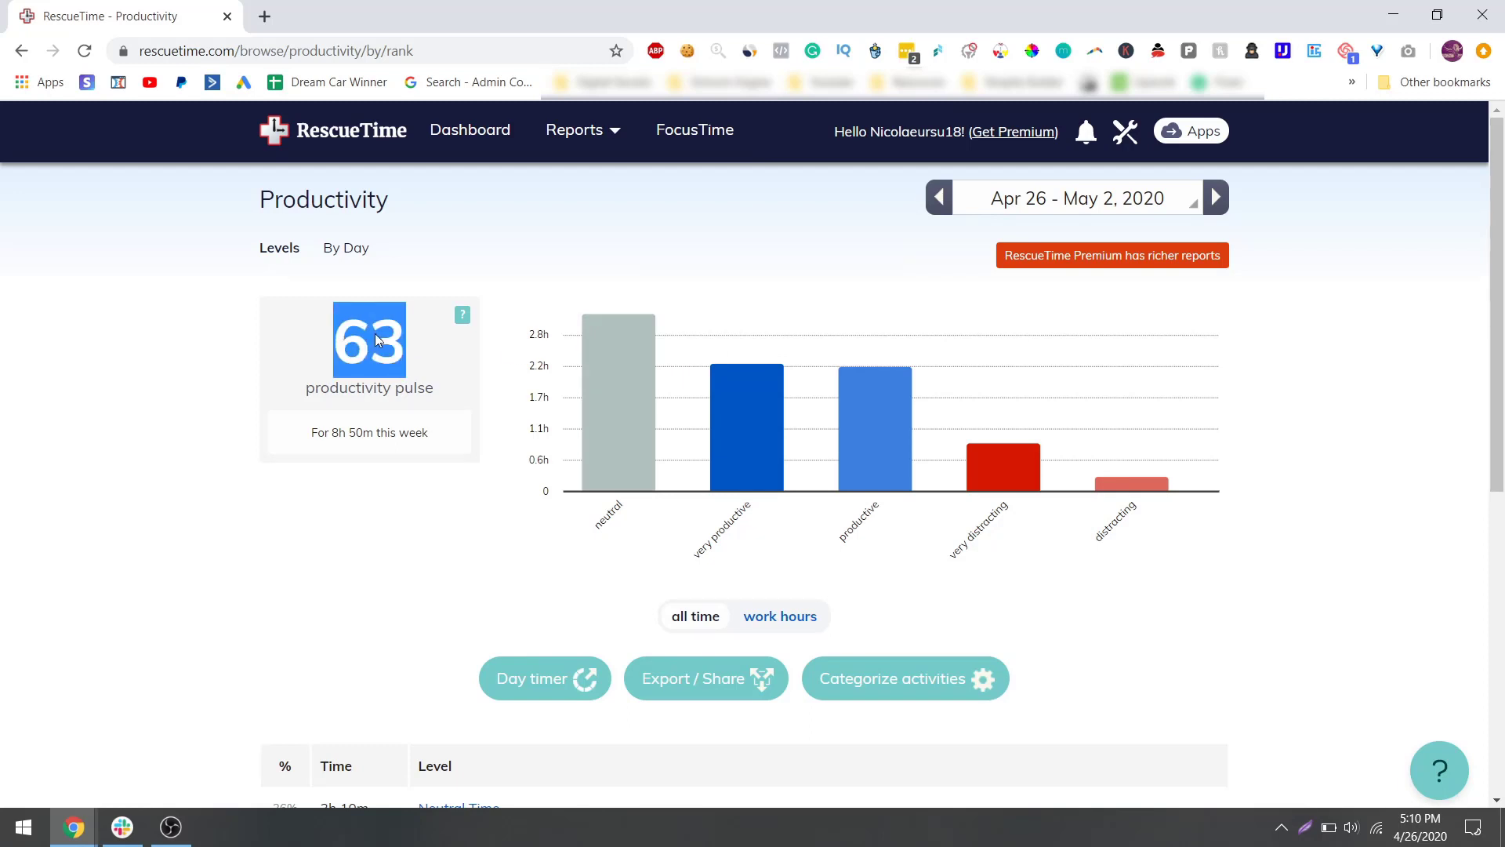
mouse_move(1118, 200)
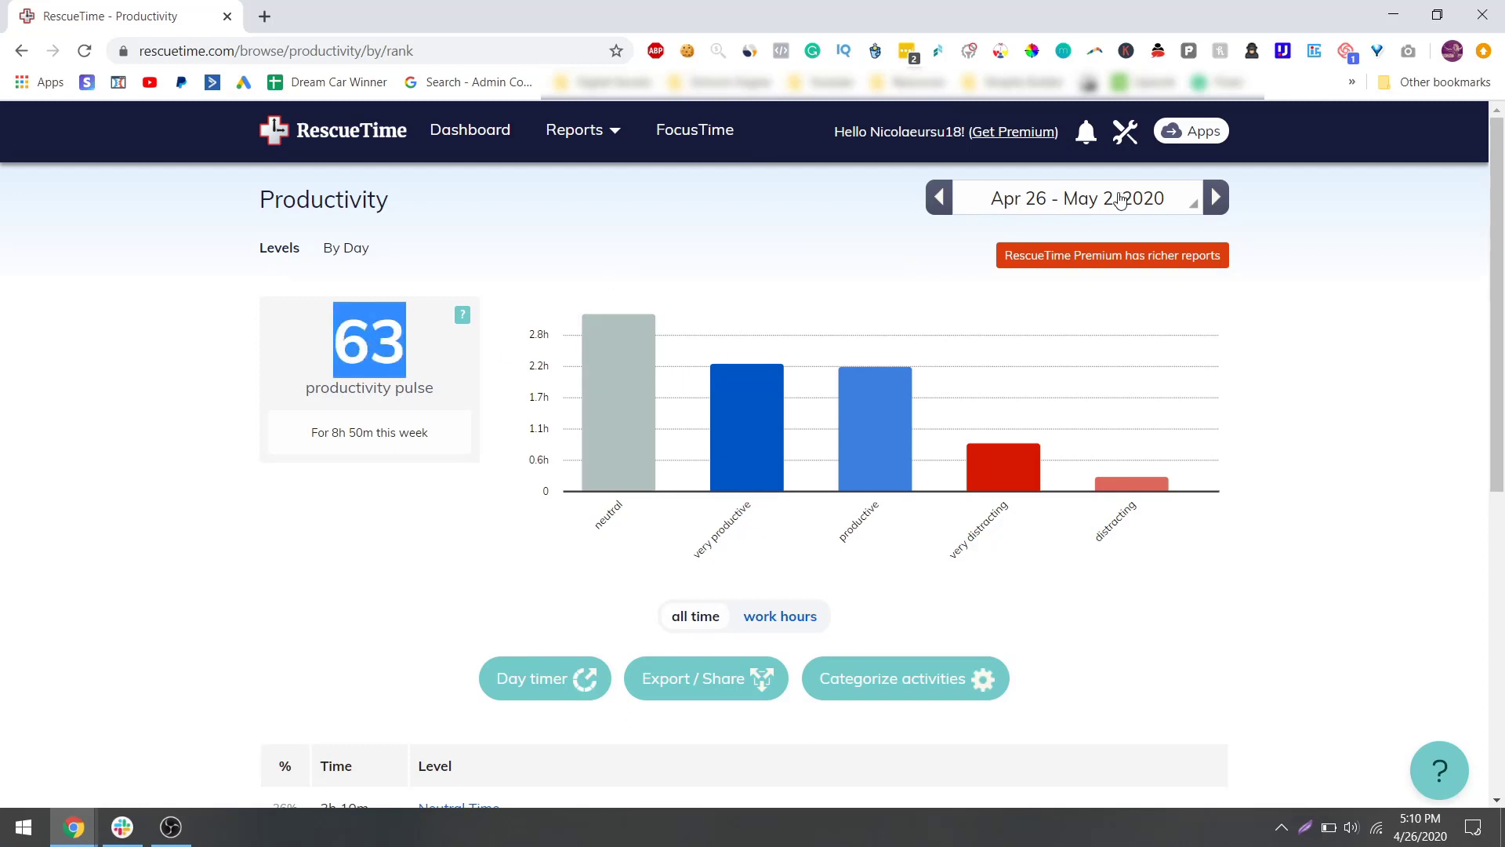
click(1077, 198)
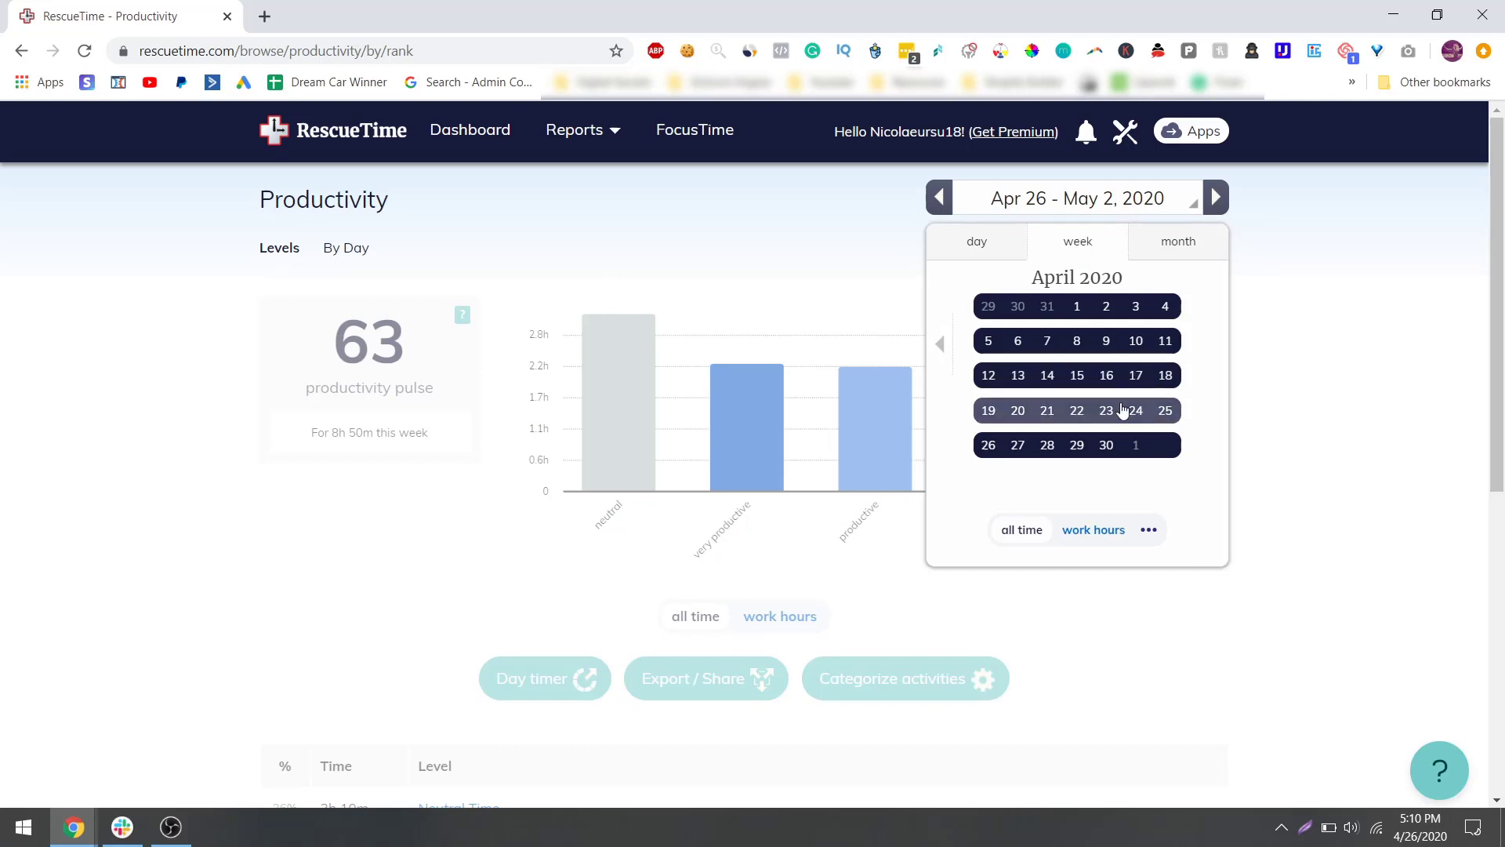
click(1017, 410)
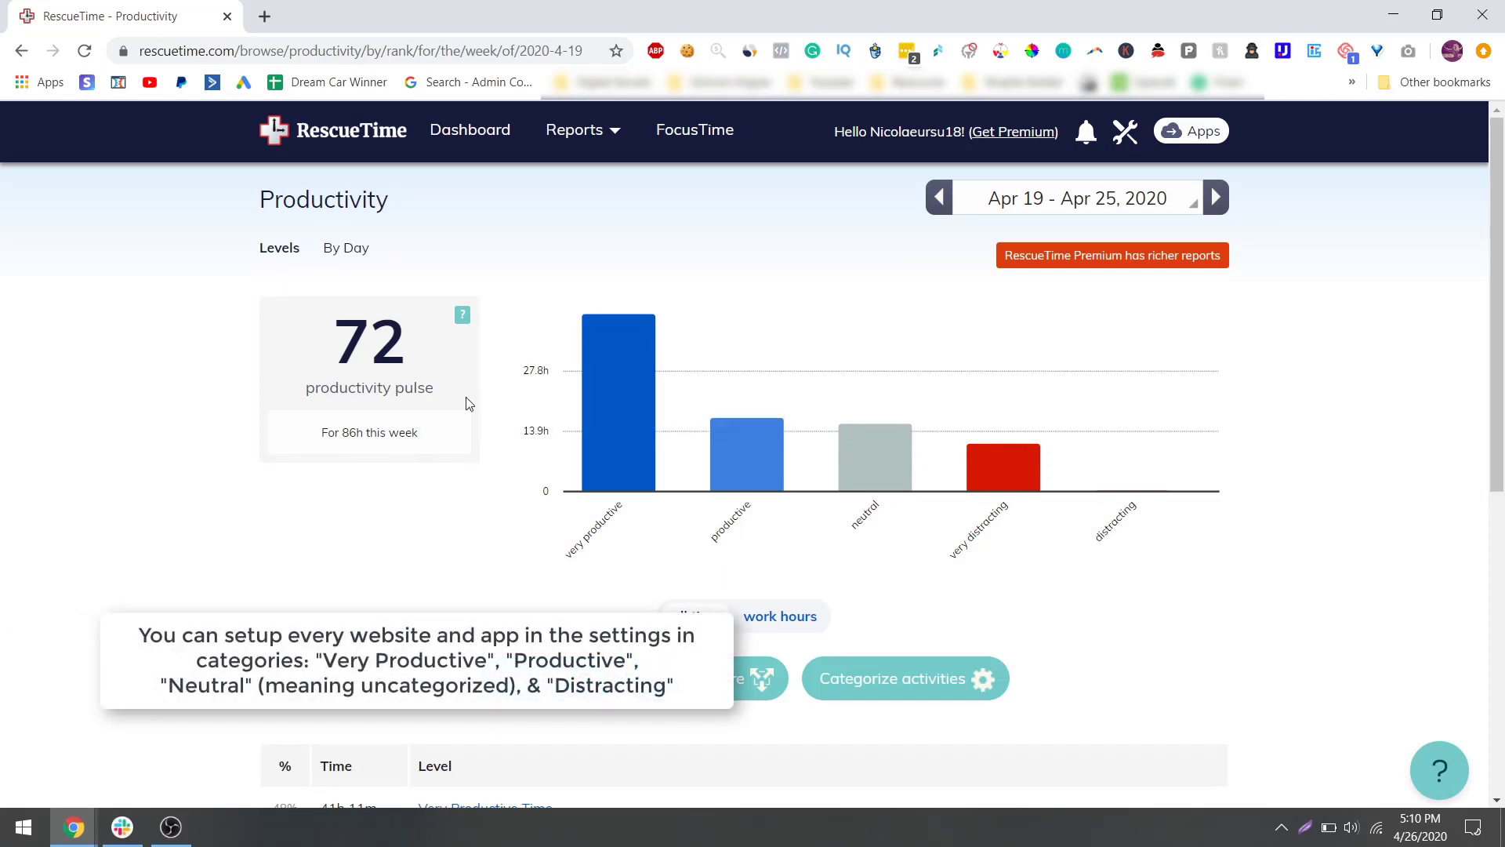
mouse_move(780, 502)
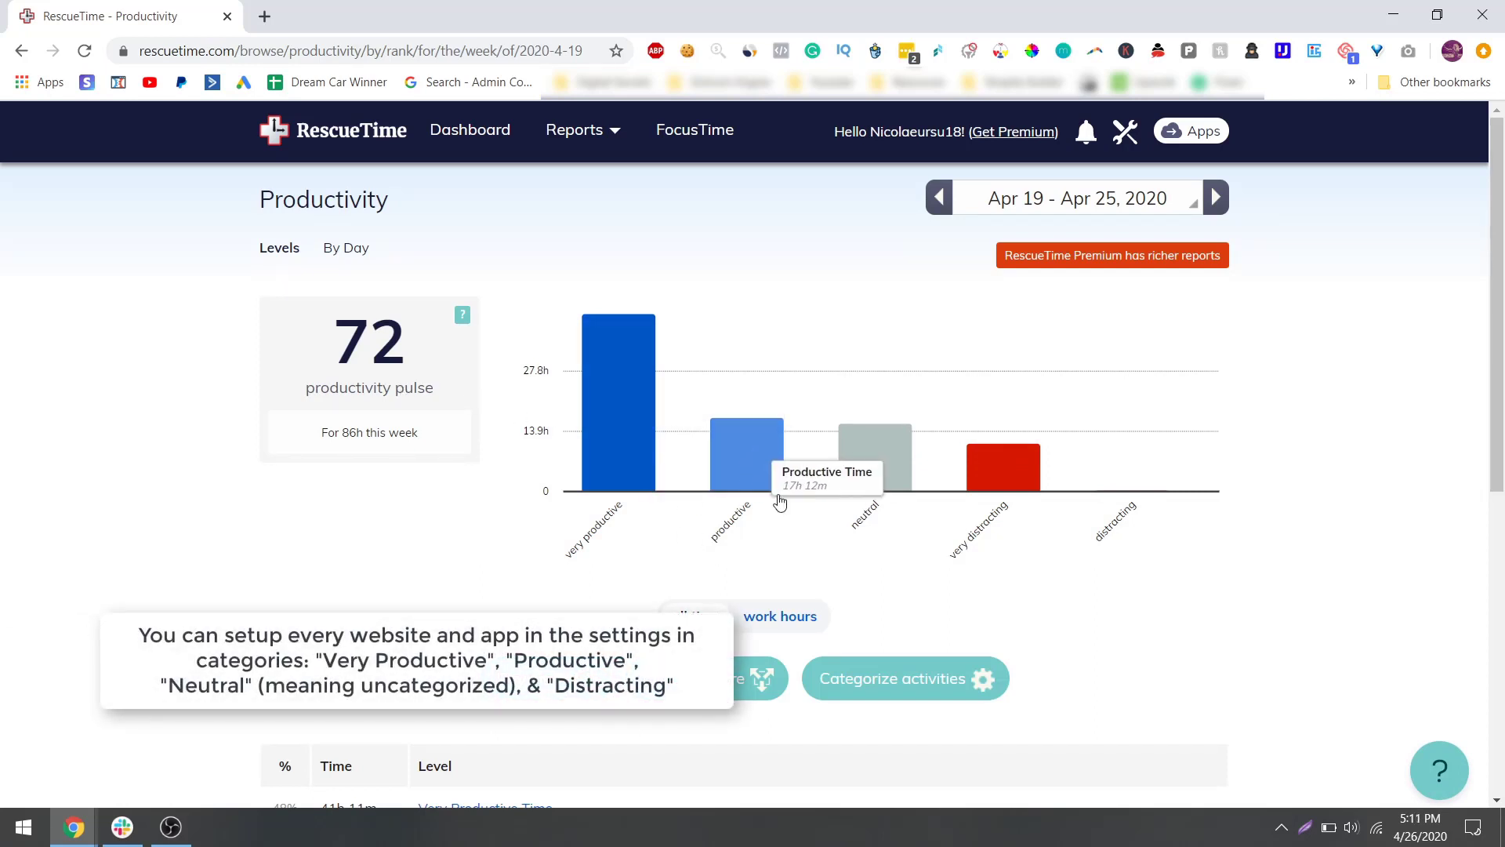
mouse_move(1022, 489)
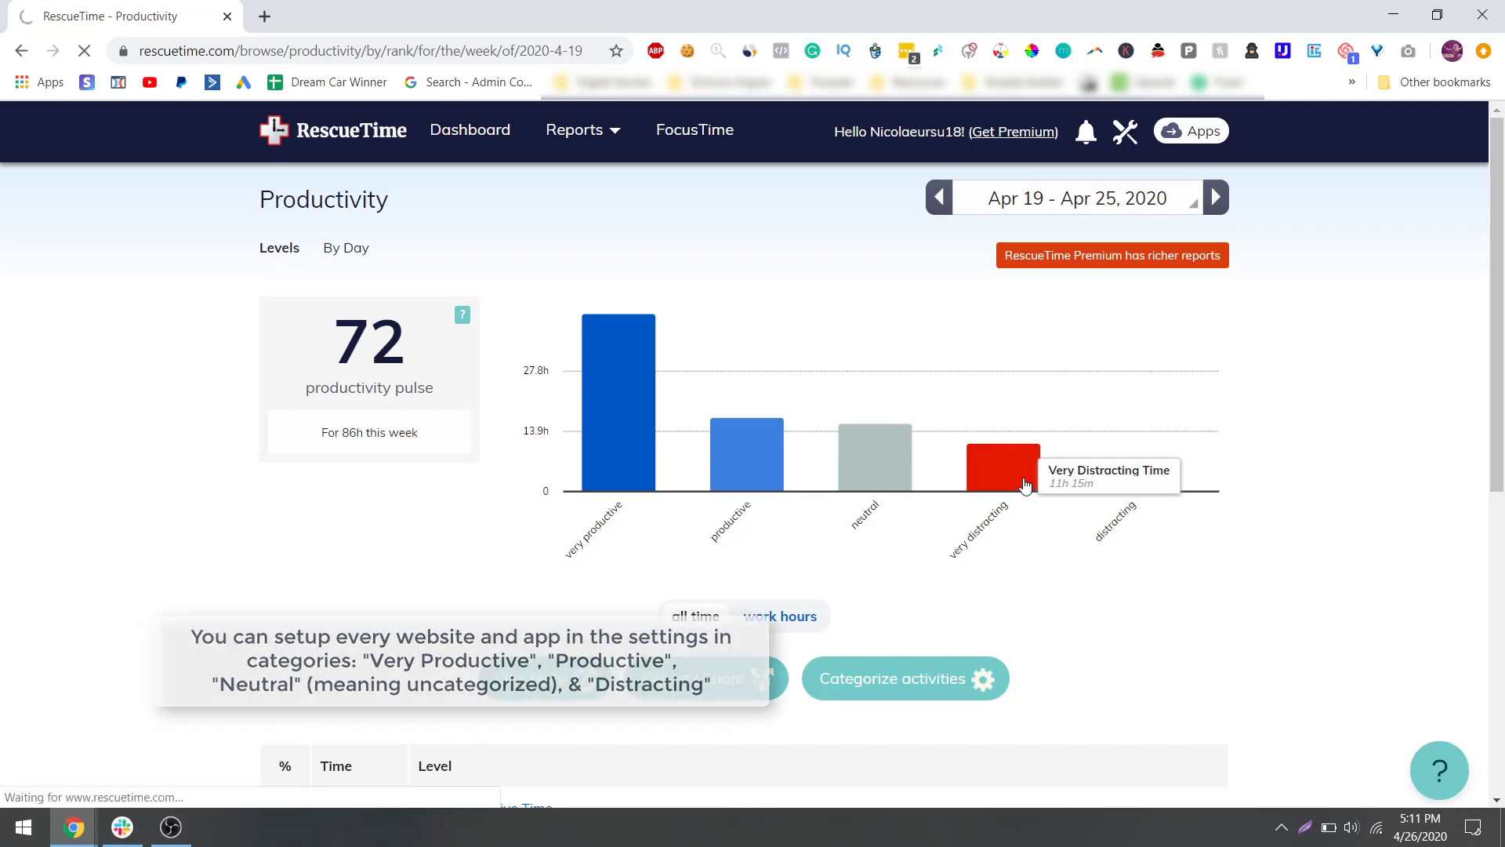
- Drill into the very distracting bar and scroll through site times like facebook.com
click(1003, 462)
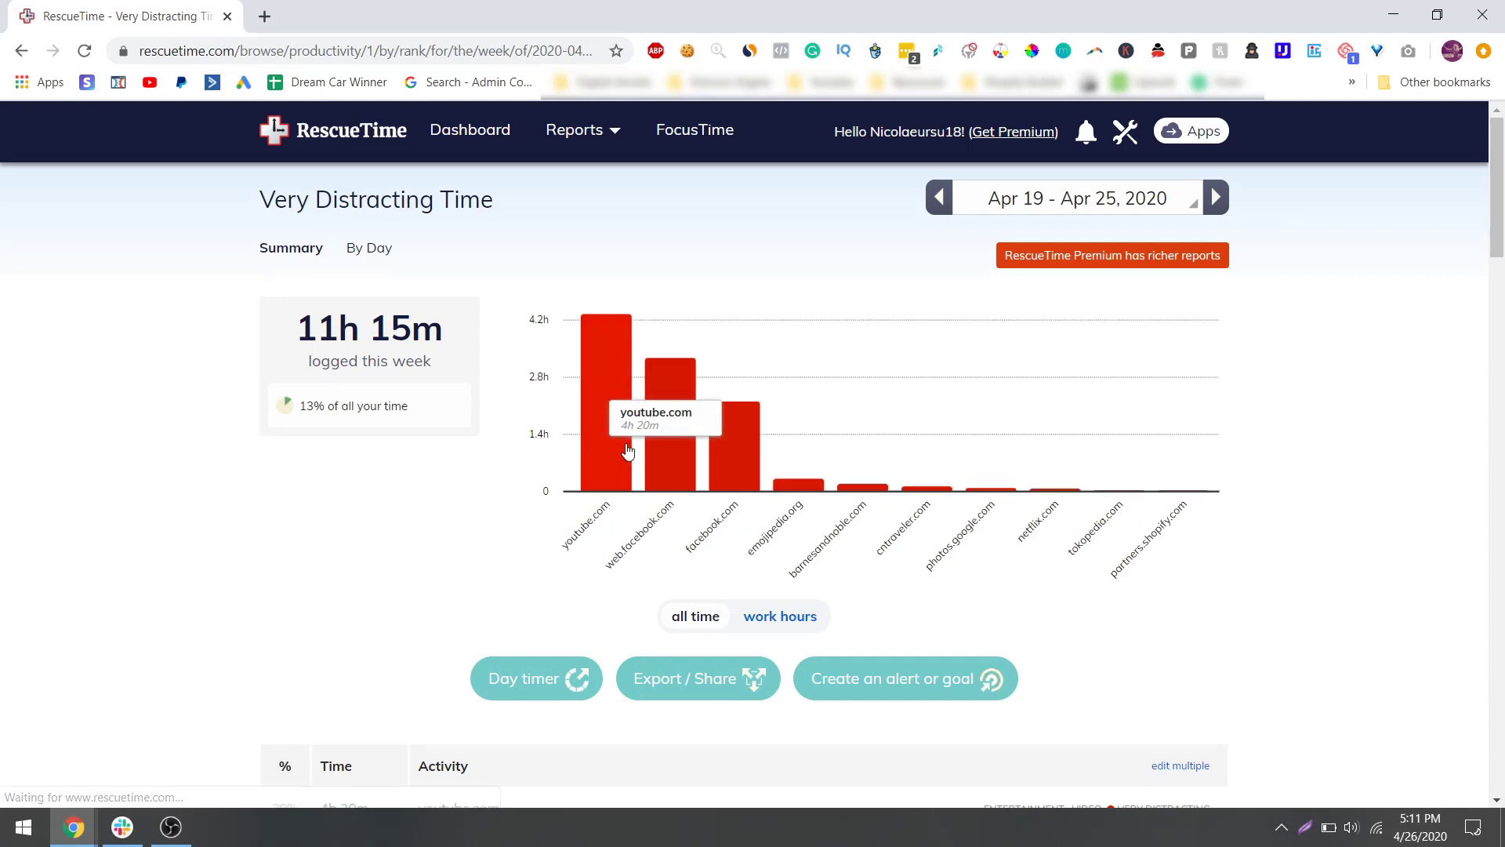
mouse_move(761, 470)
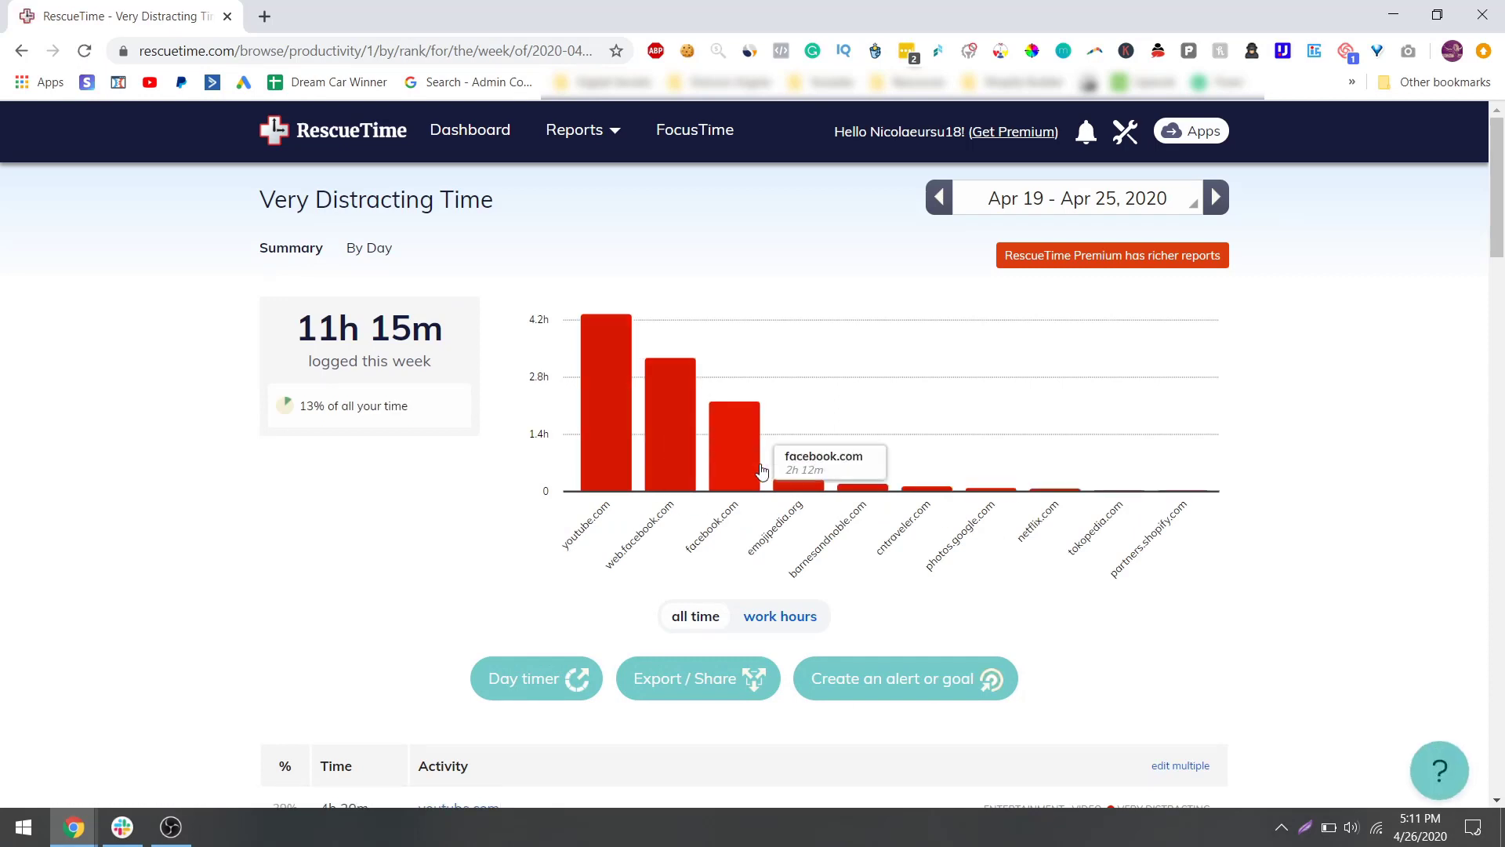
mouse_move(797, 489)
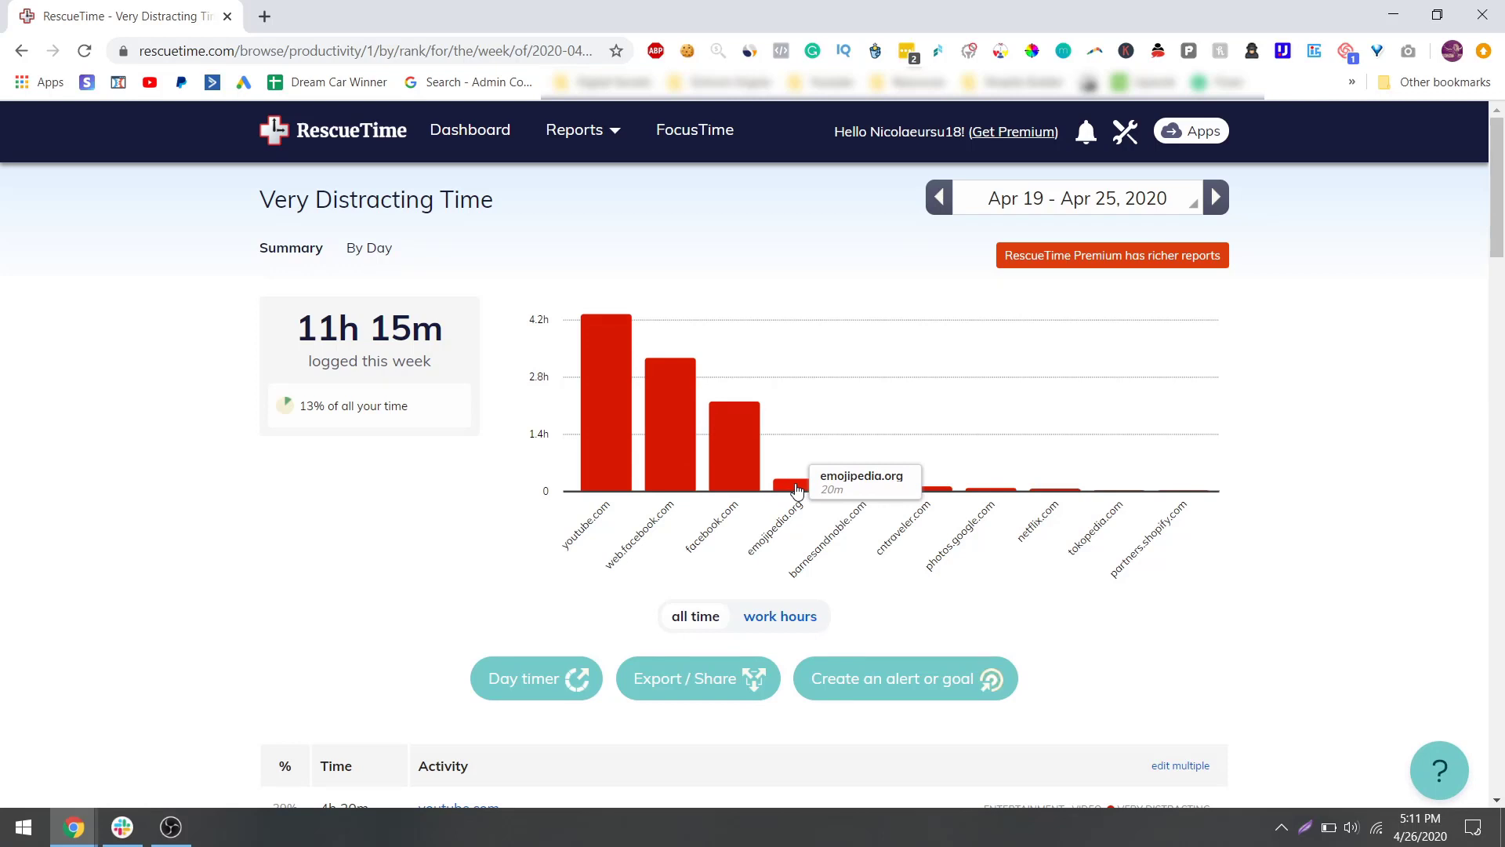
mouse_move(871, 496)
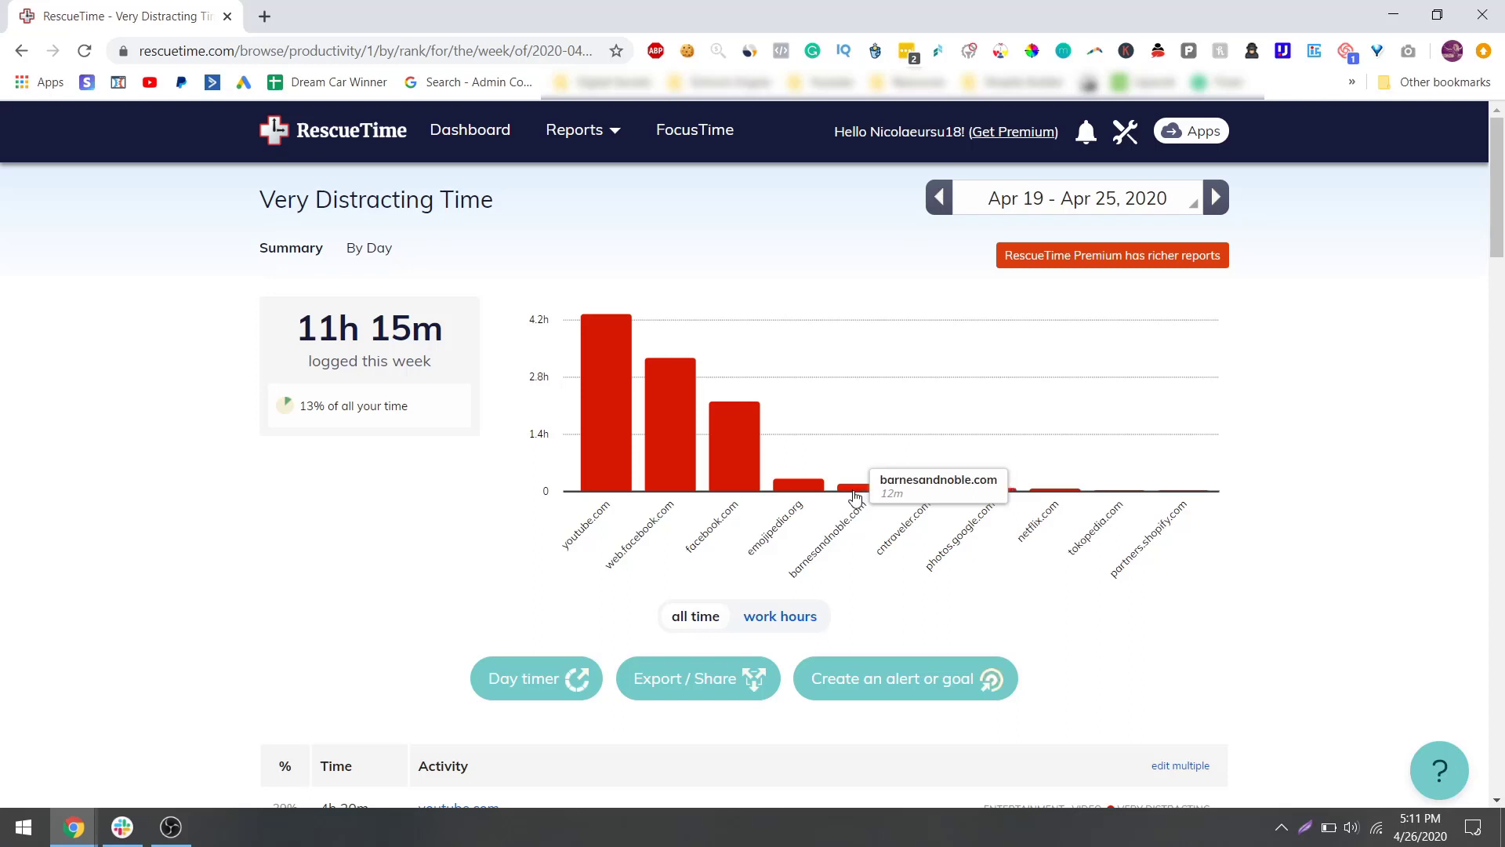
mouse_move(901, 495)
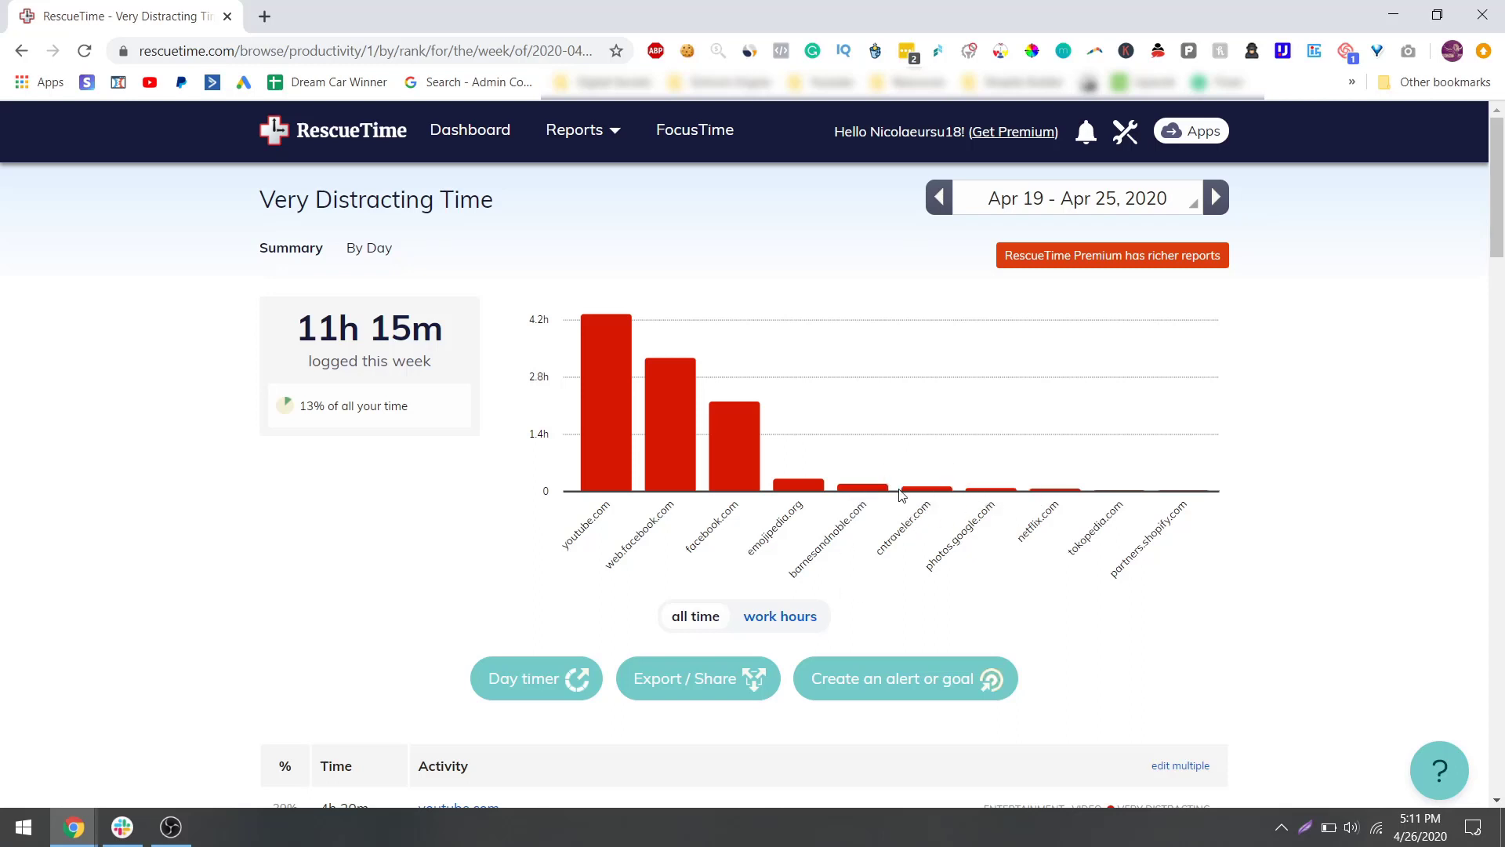
mouse_move(936, 446)
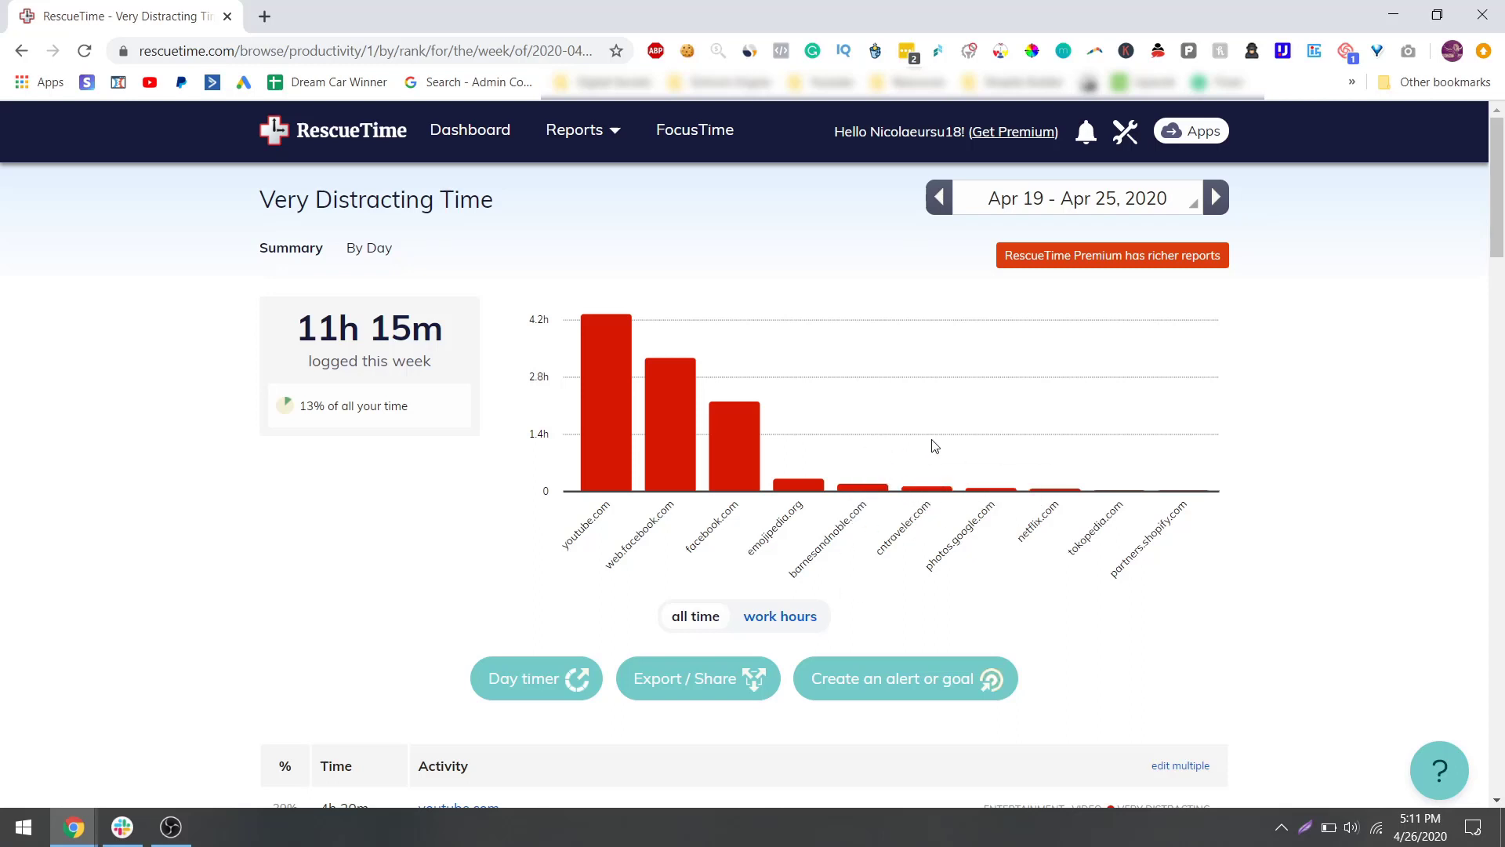
mouse_move(1055, 501)
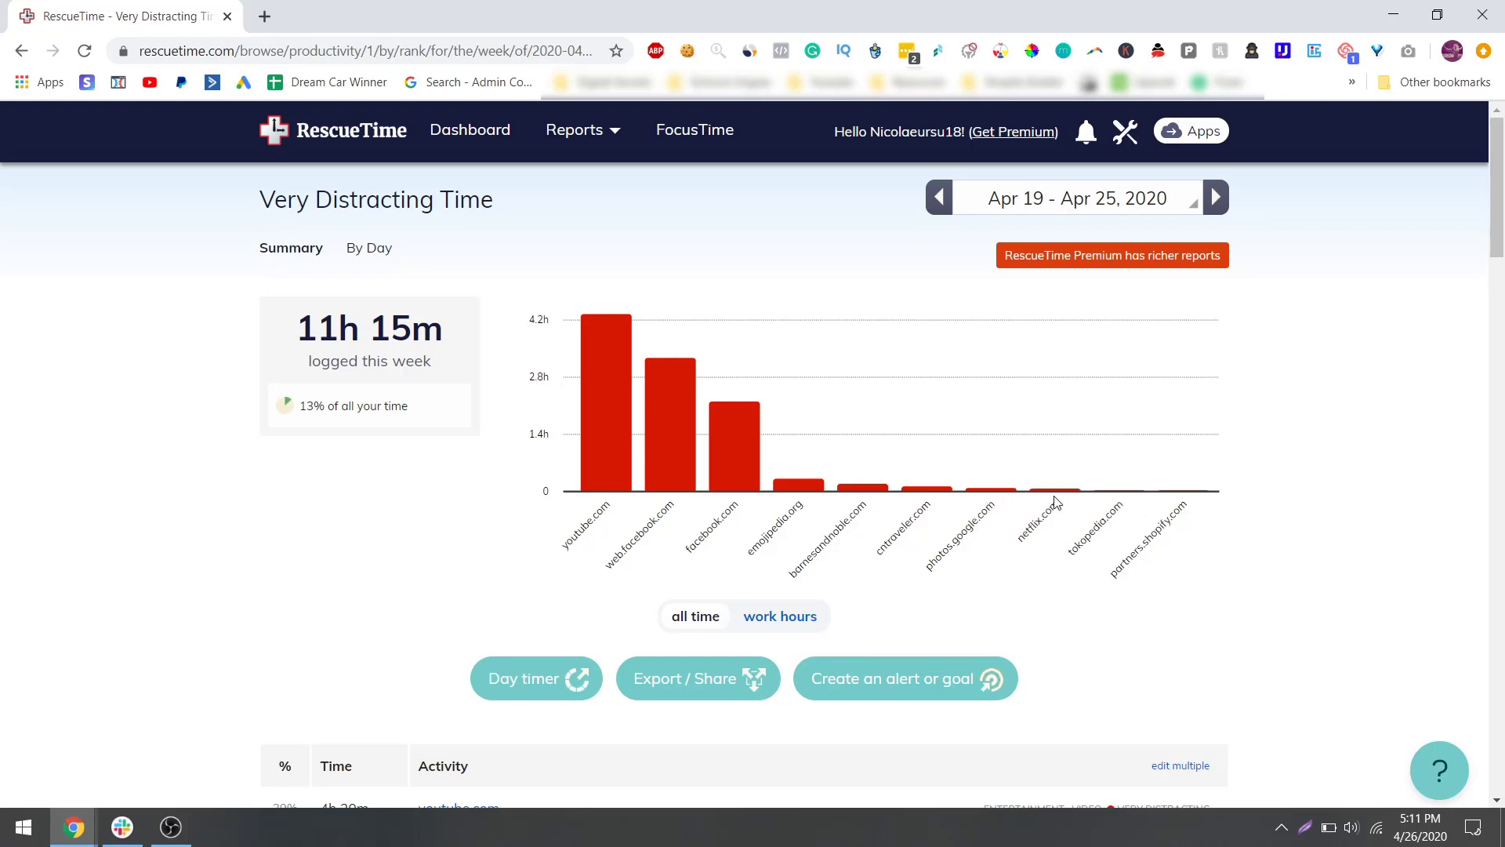
mouse_move(1056, 496)
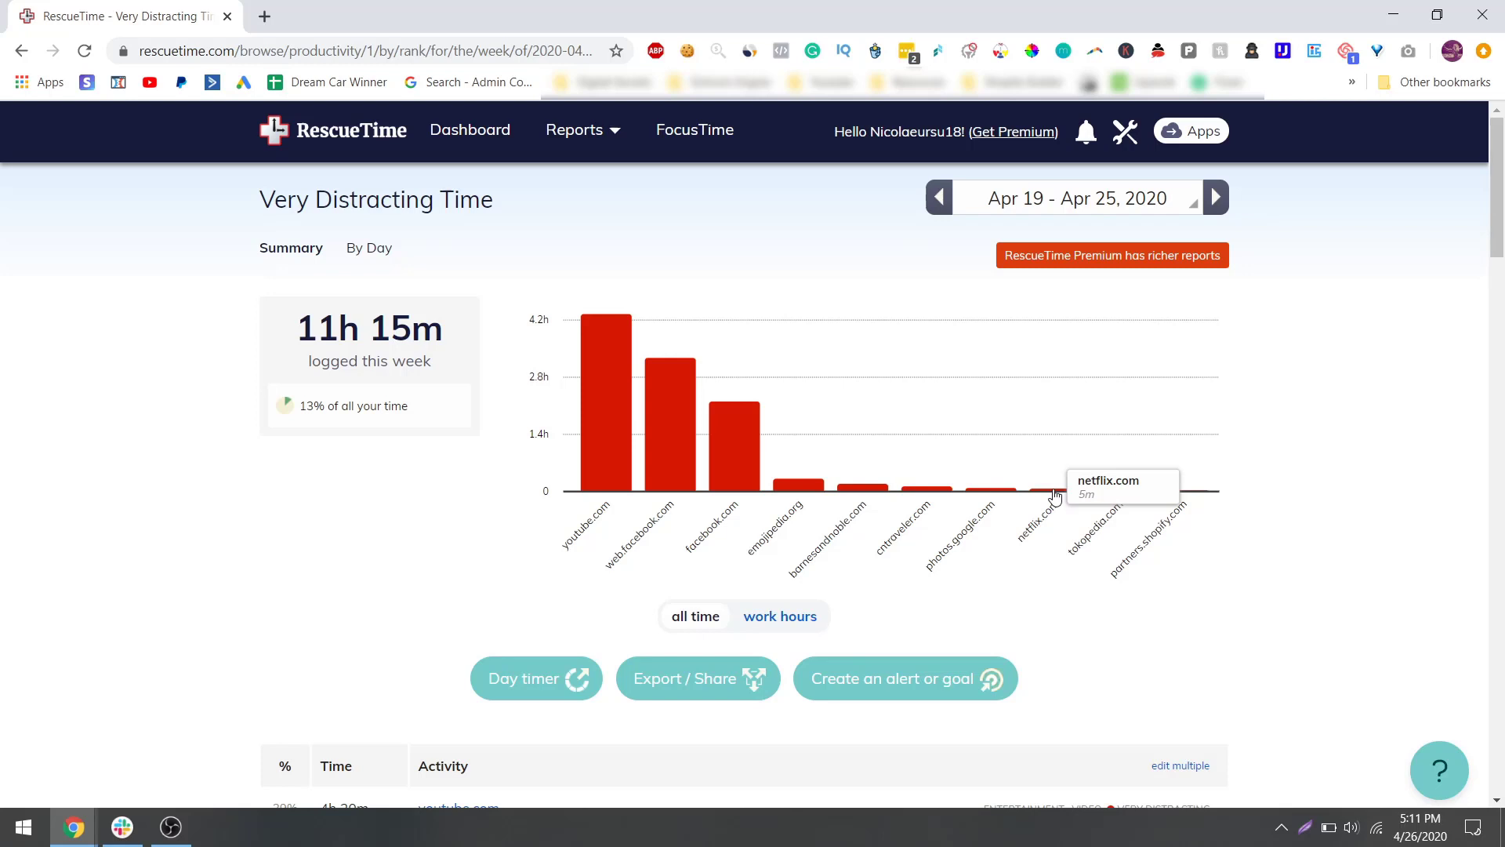
scroll(down, 3)
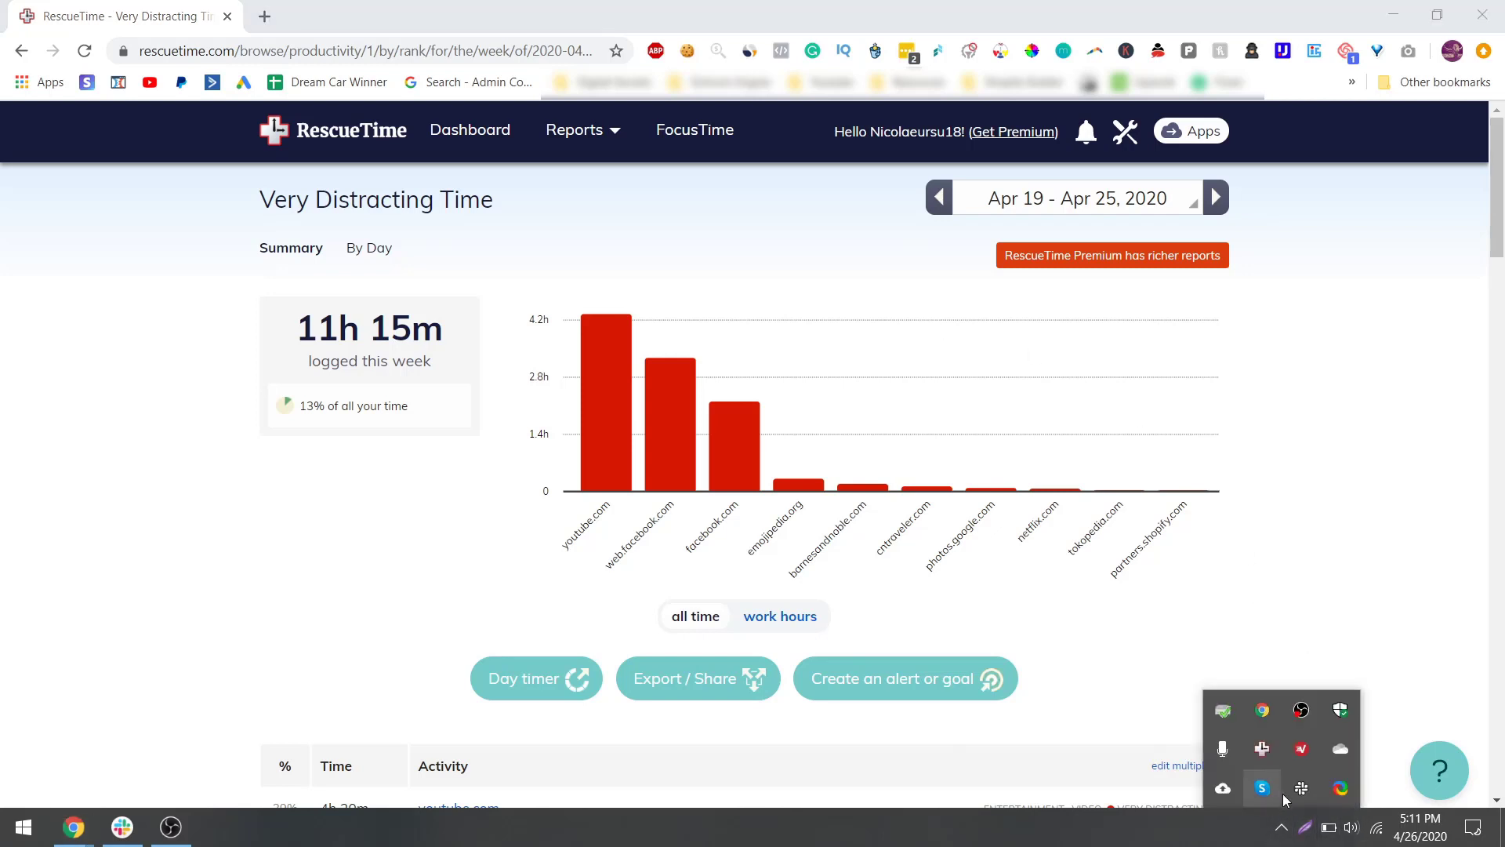
mouse_move(1303, 776)
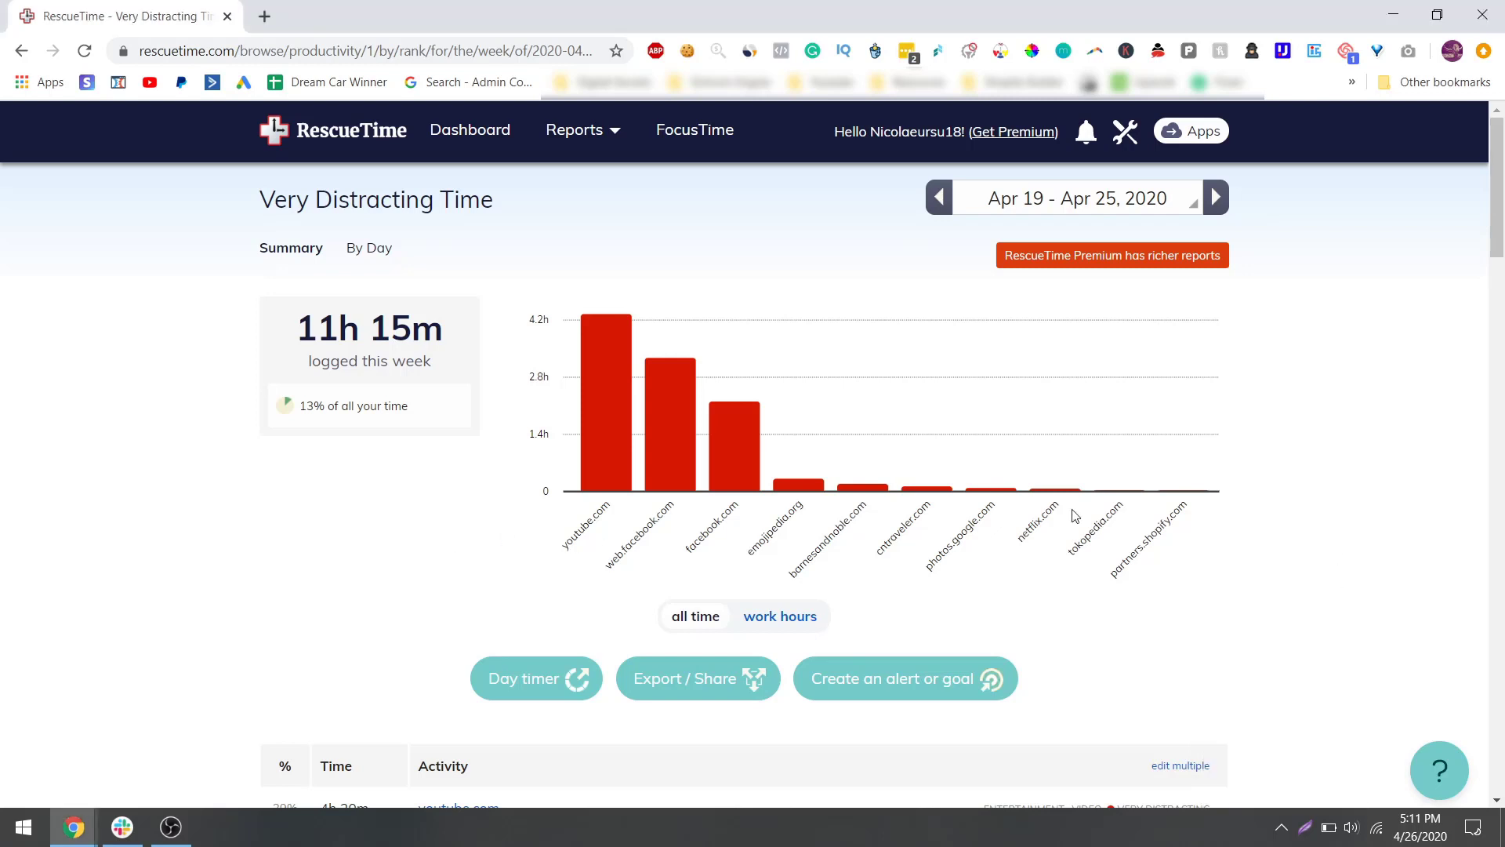
mouse_move(1177, 534)
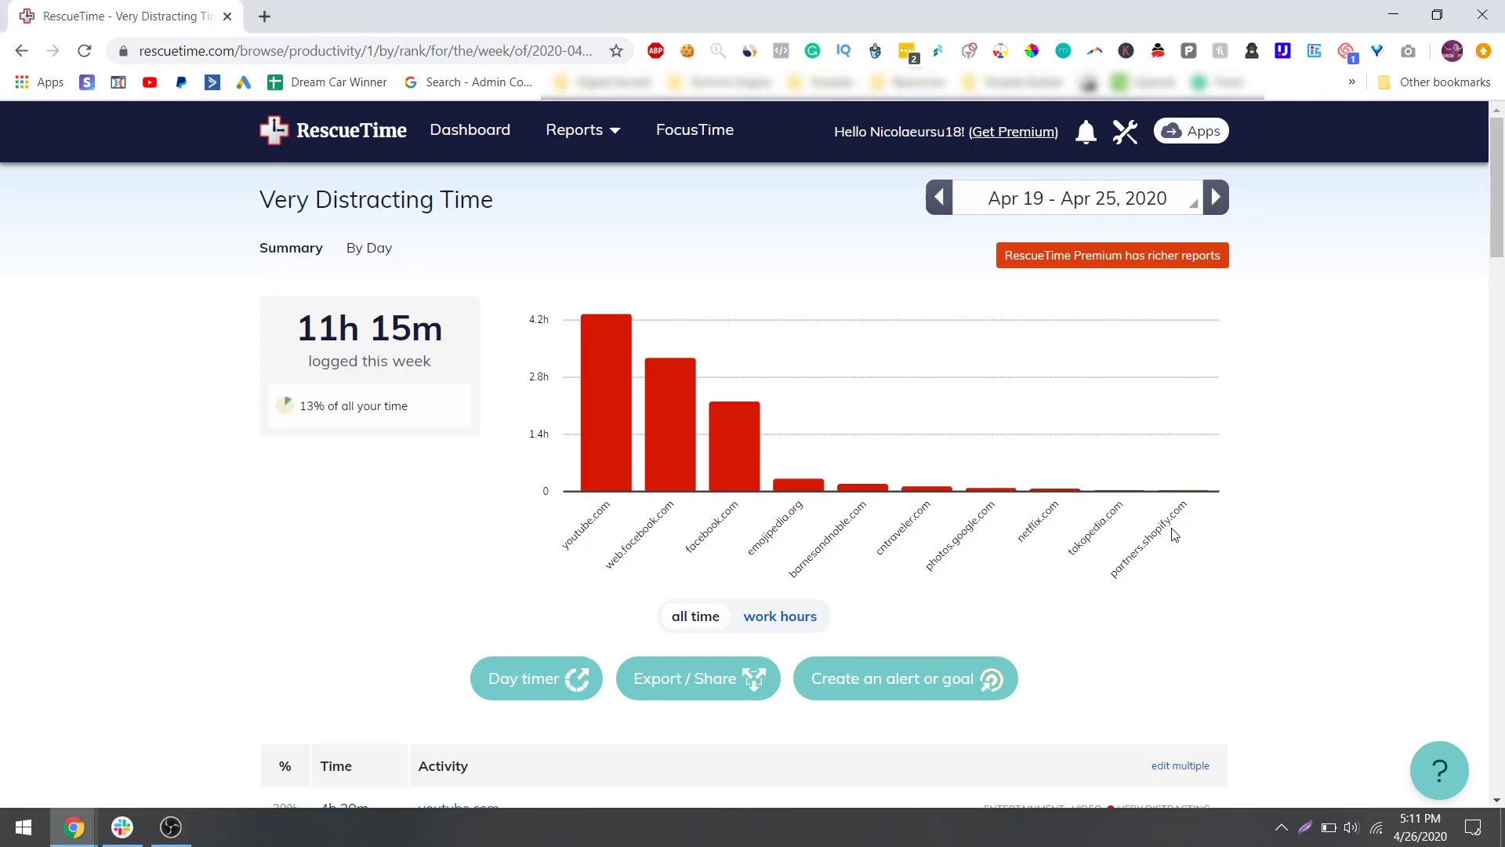